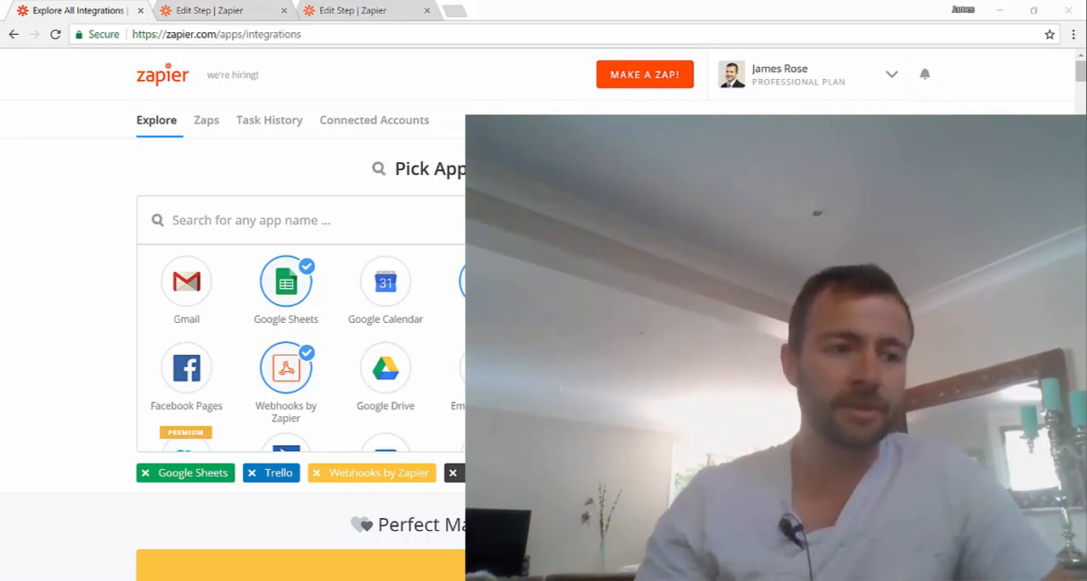
mouse_move(496, 47)
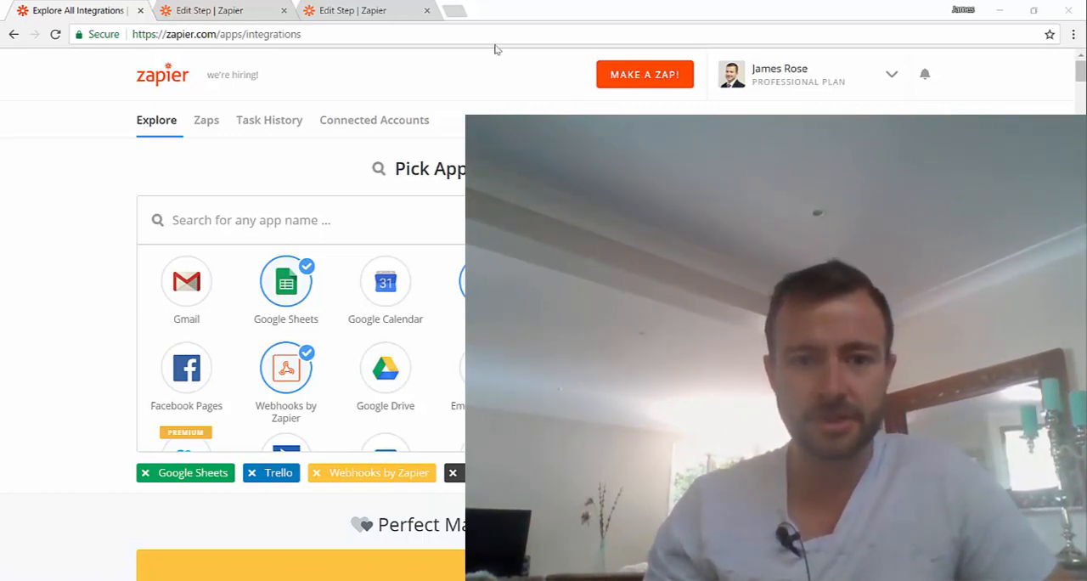
Step: Bring up the AppSumo Deals to Trello zap editor at its trigger-app screen
left_click(221, 10)
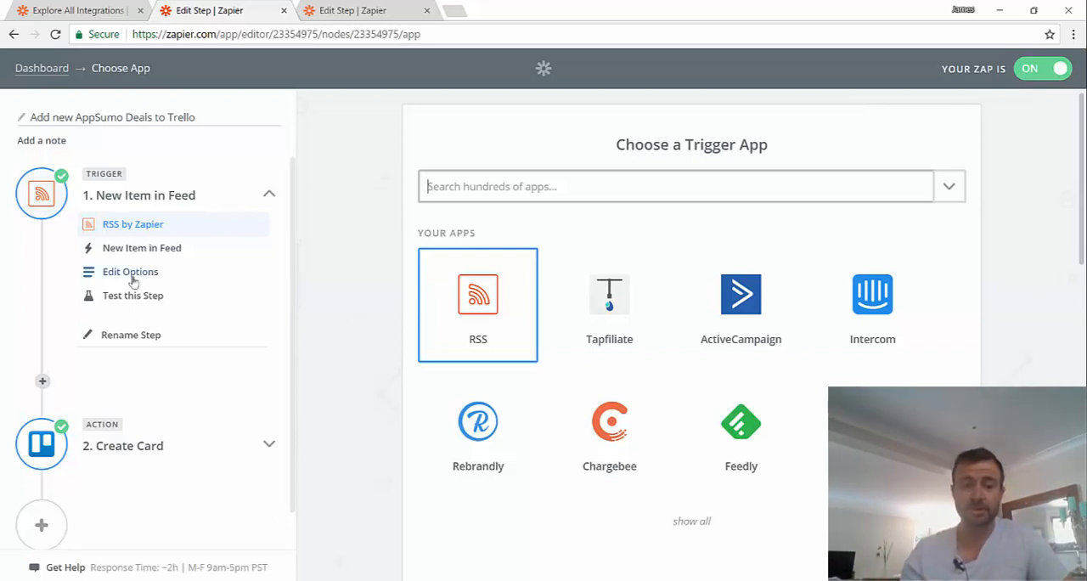
Step: Show the New Item in Feed trigger's options with the AppSumo FeedBurner URL
left_click(129, 271)
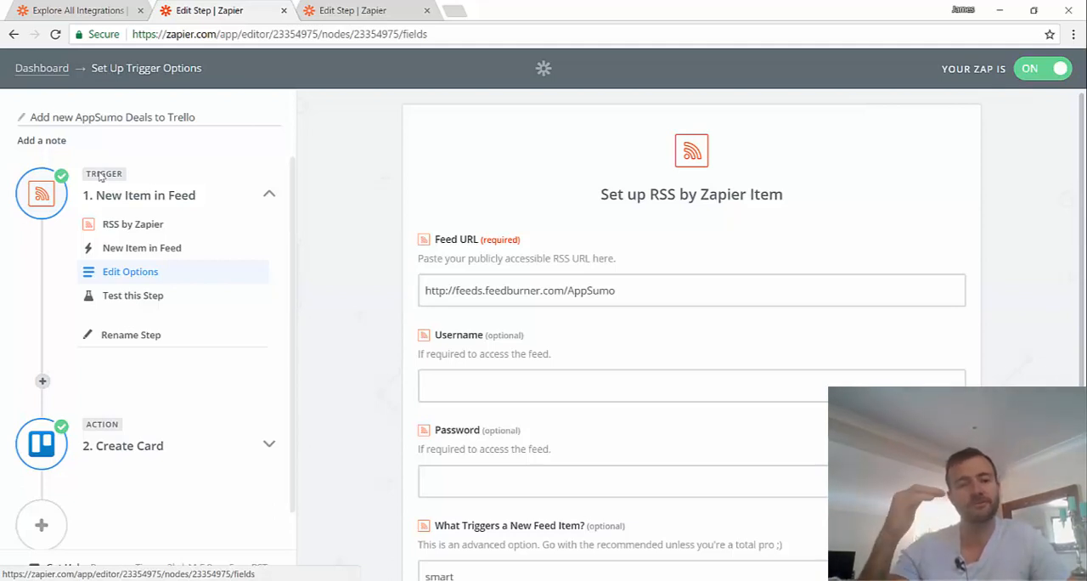
mouse_move(256, 350)
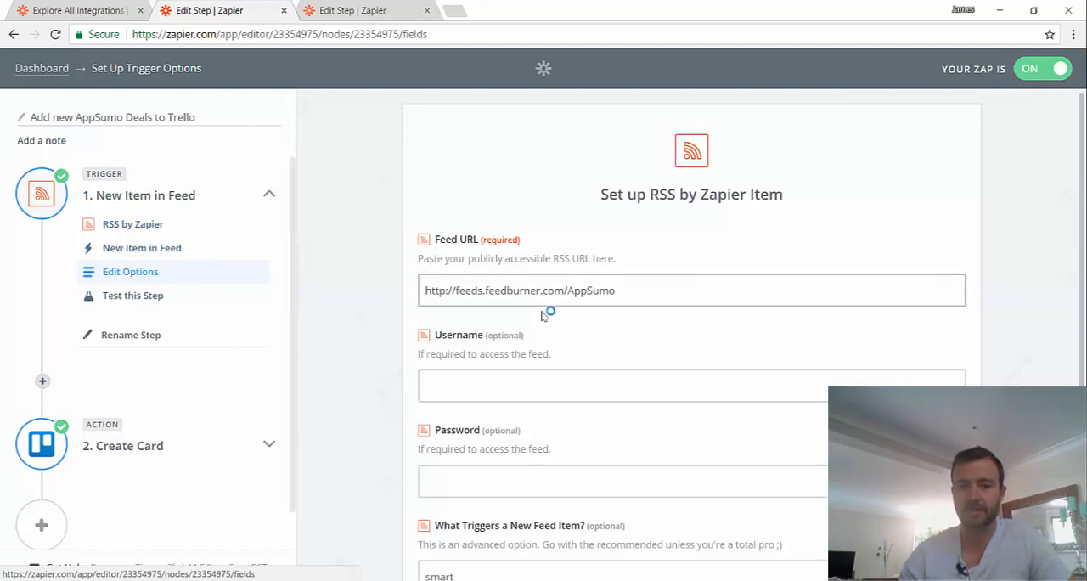
Step: Review the required Feed URL field and run the RSS trigger test
double_click(455, 238)
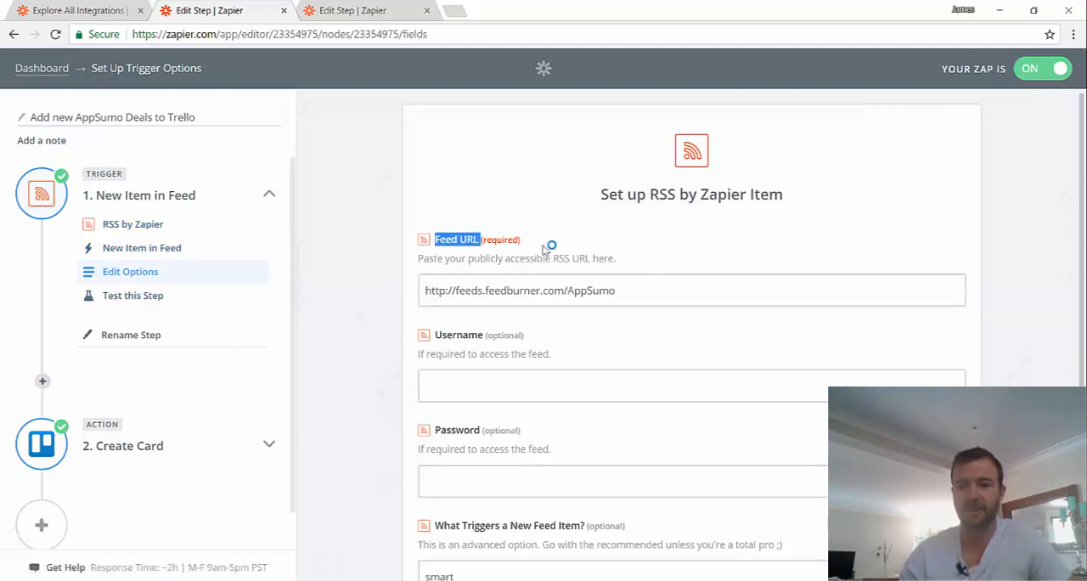
scroll("down", 3)
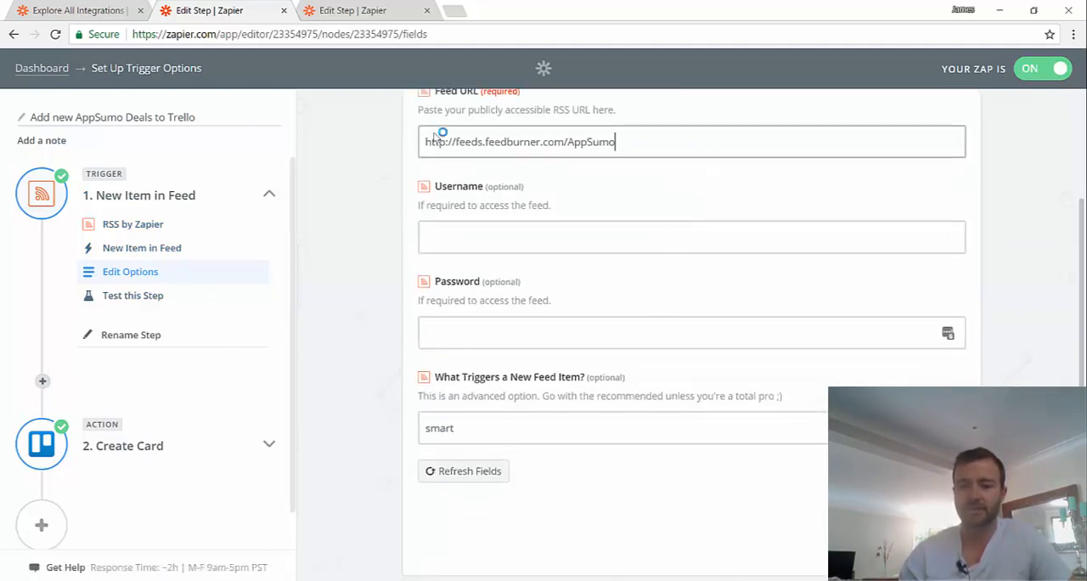
mouse_move(543, 368)
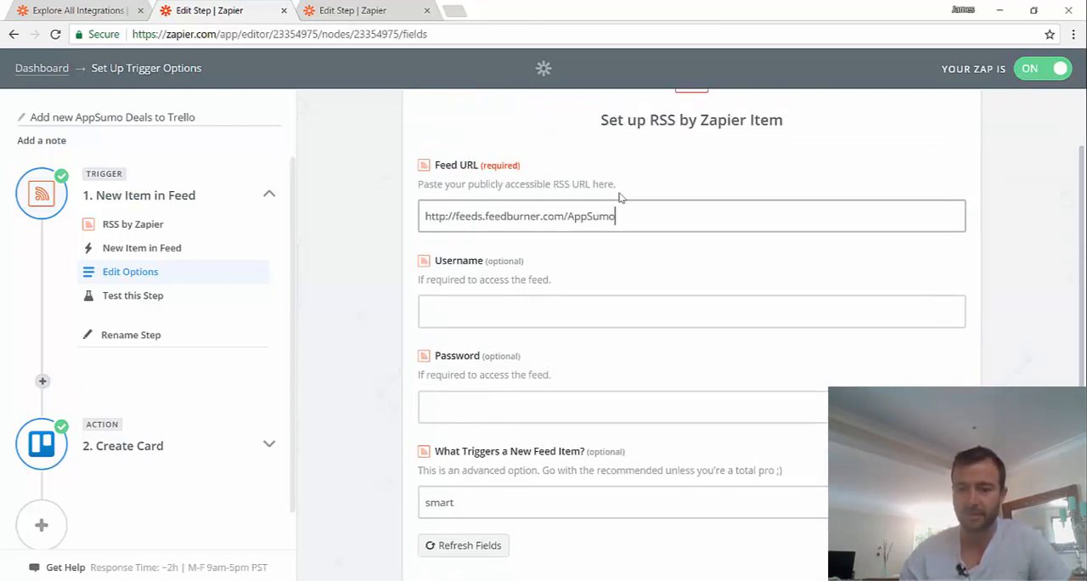
left_click(132, 296)
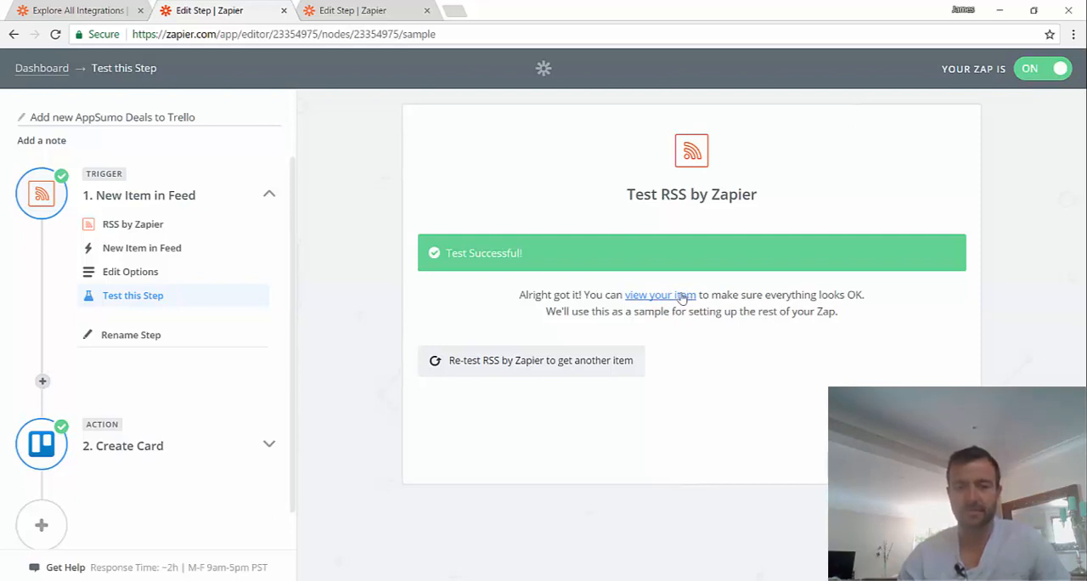
mouse_move(482, 424)
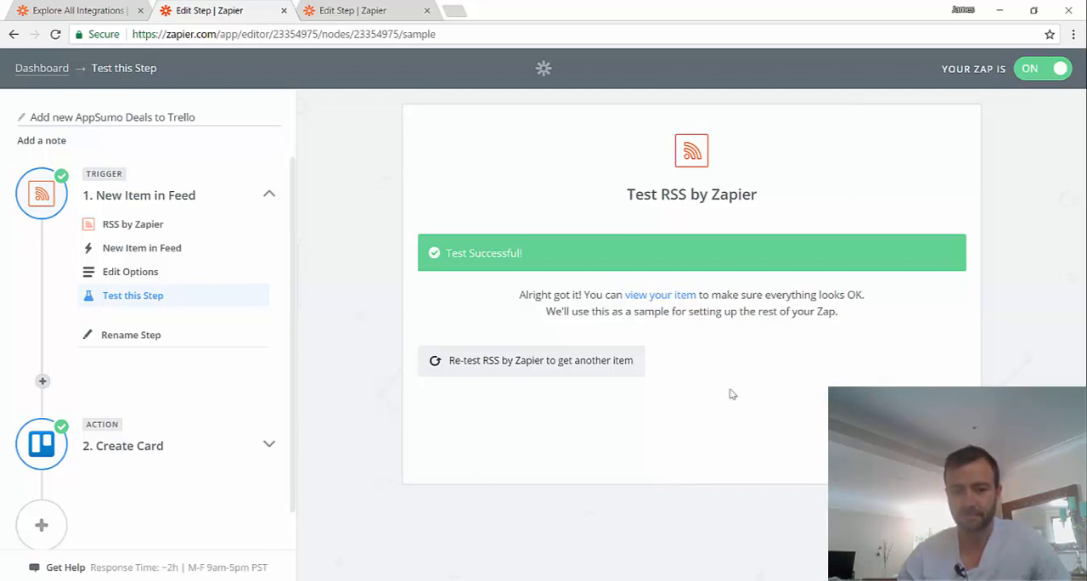
Step: View the sample AppSumo item's title, description, publish date, creator and links
left_click(659, 296)
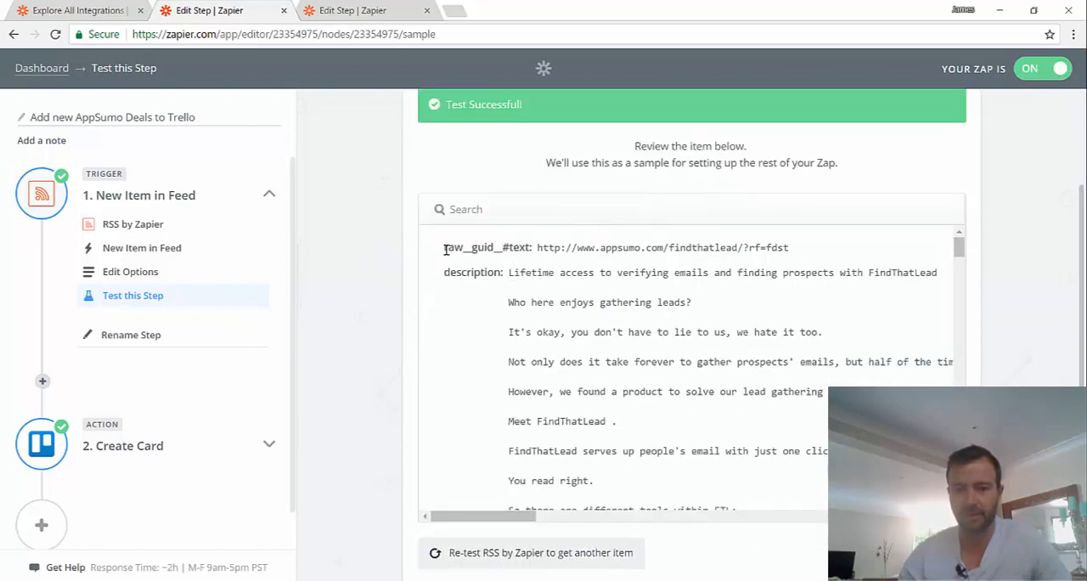
double_click(468, 247)
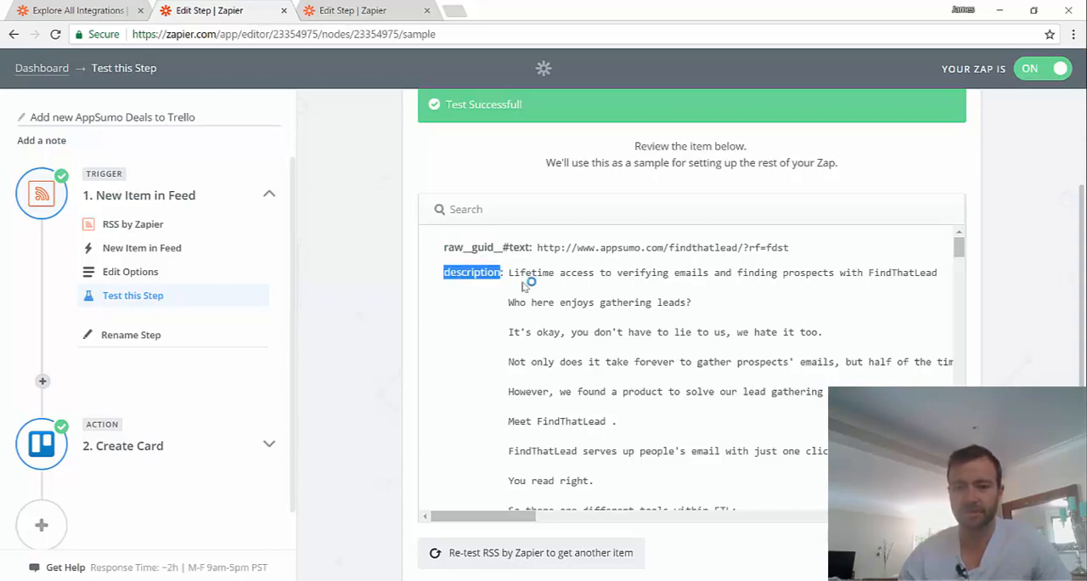
scroll("down", 3)
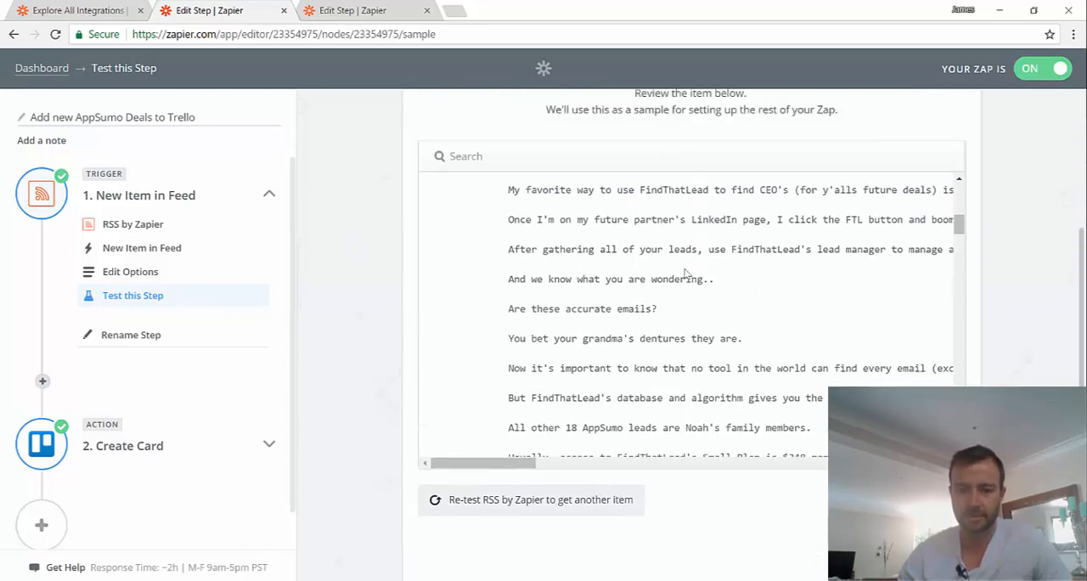
left_click(530, 499)
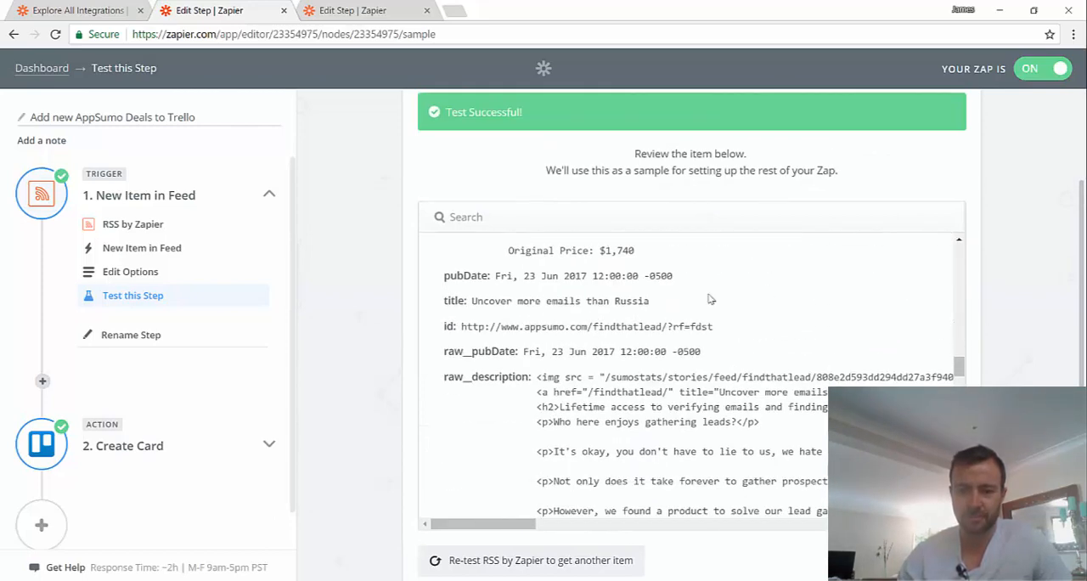
double_click(455, 301)
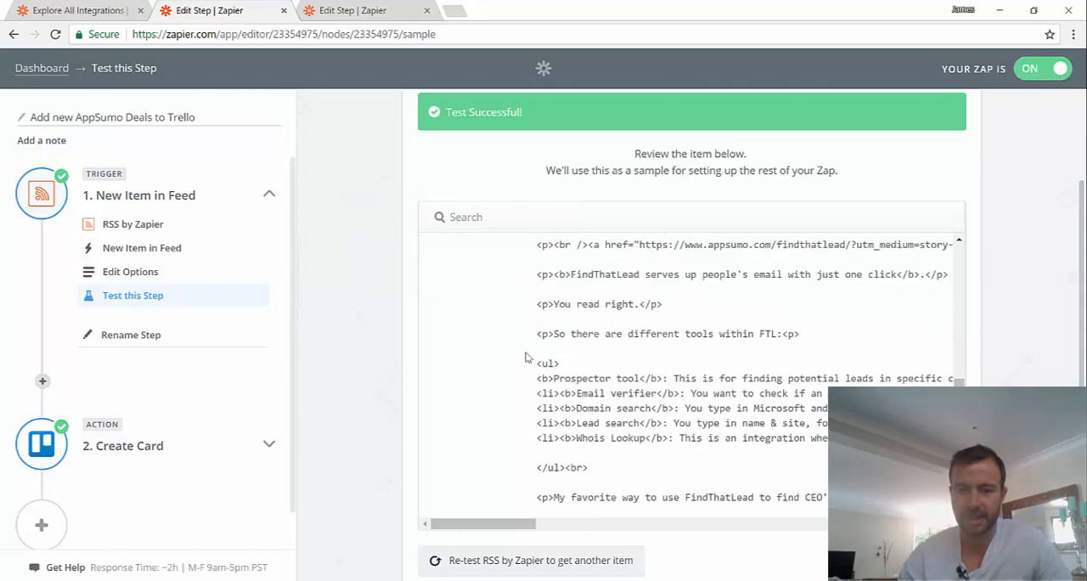
scroll("down", 3)
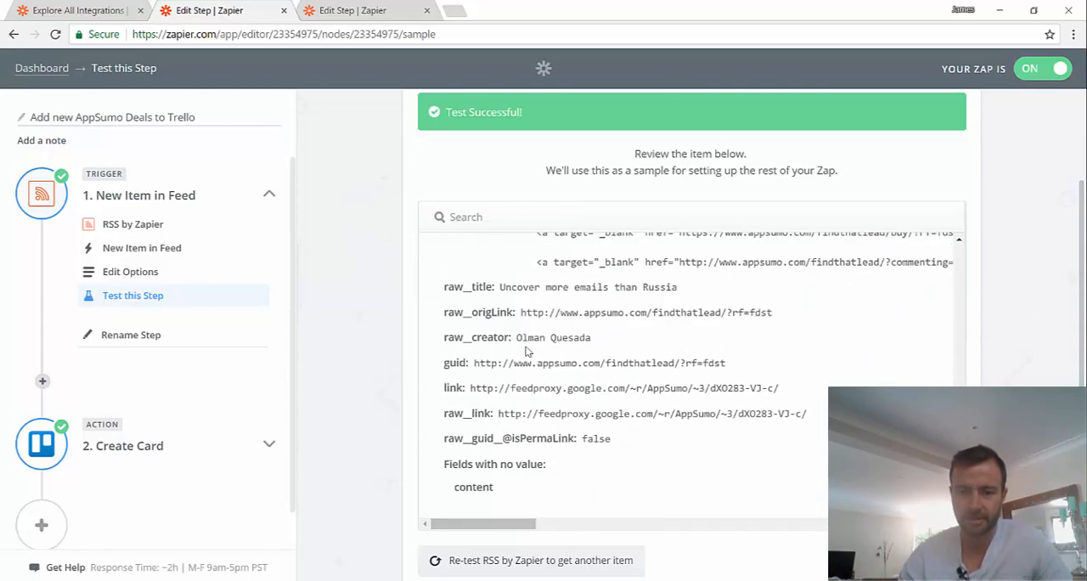
double_click(475, 336)
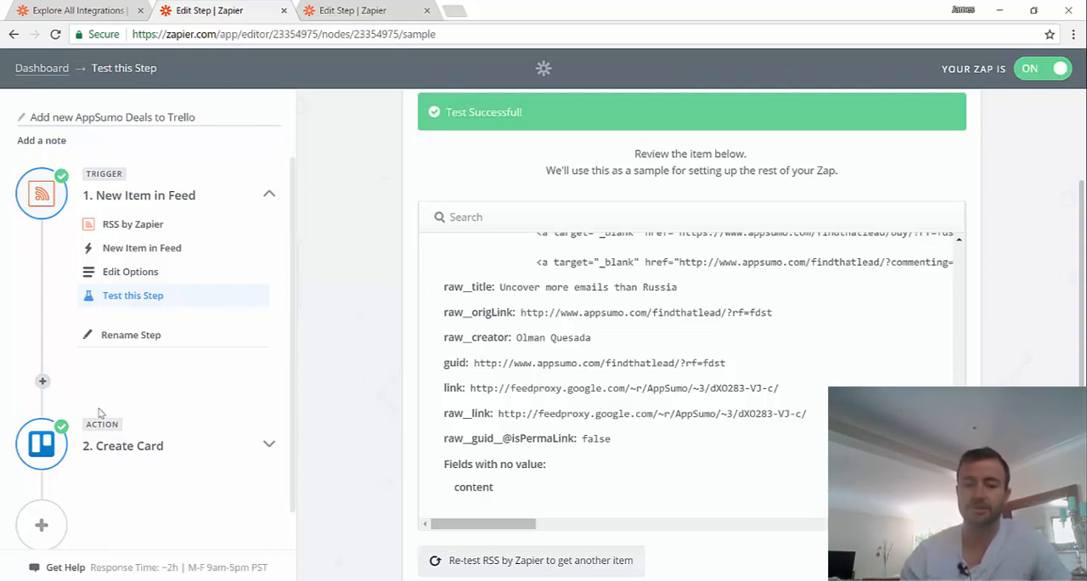
mouse_move(637, 333)
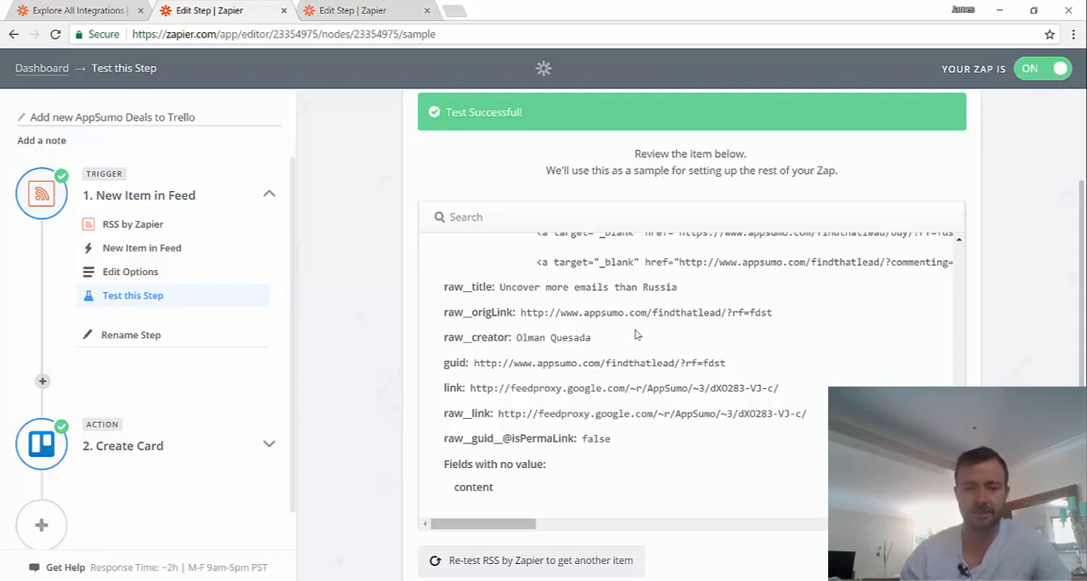
scroll("down", 3)
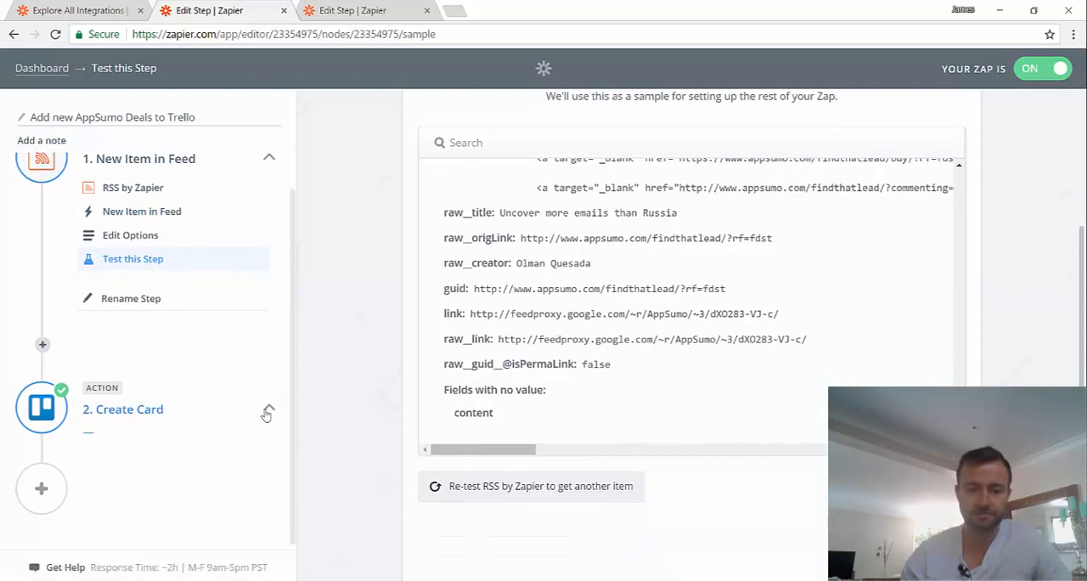
Step: Review the Create Card template: Priority Tasks board, Today list, 'New AppSumo deal' card name
left_click(122, 408)
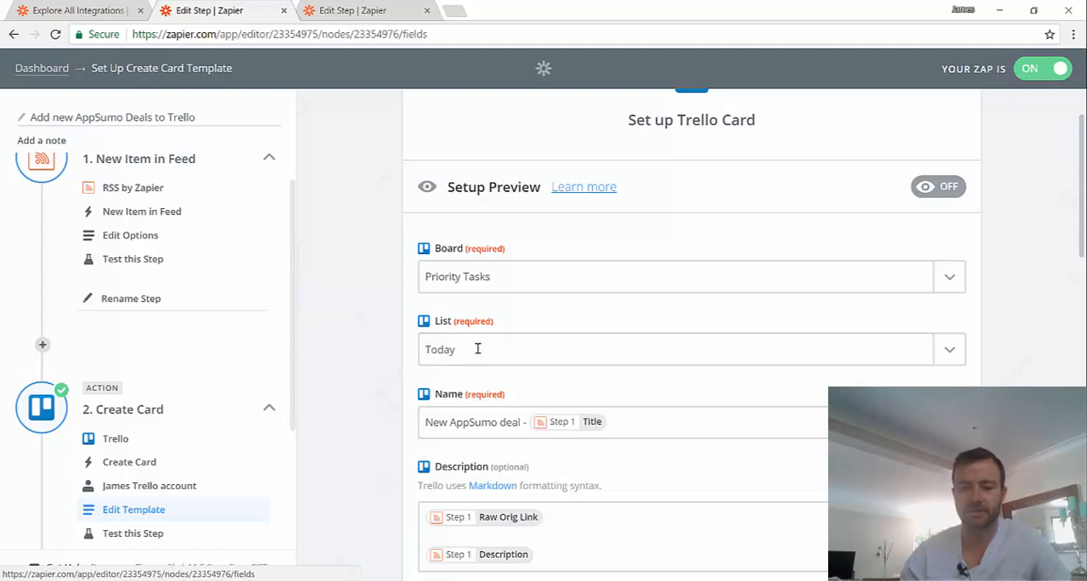
scroll("down", 3)
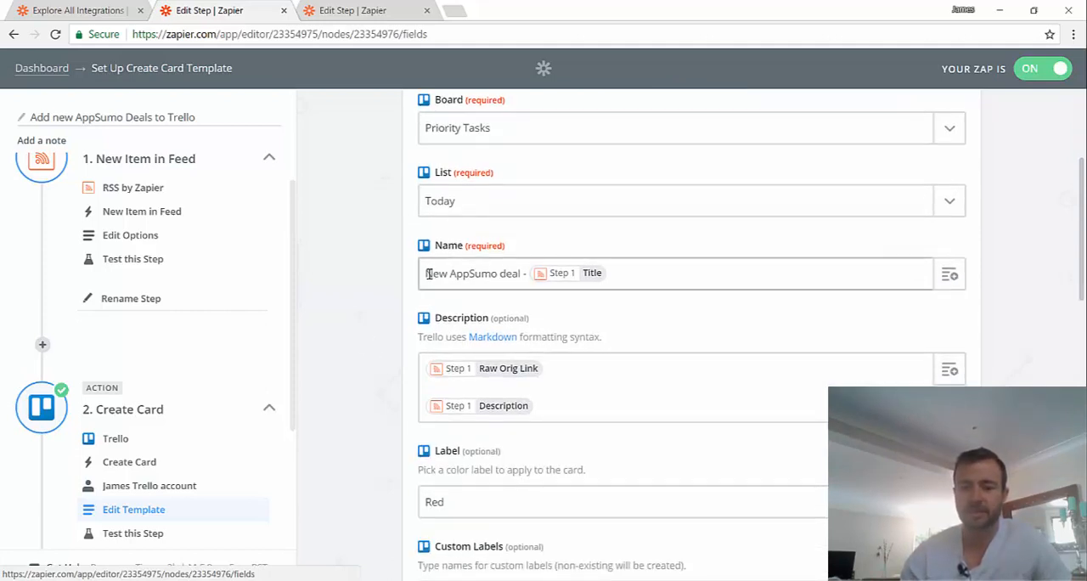
double_click(472, 271)
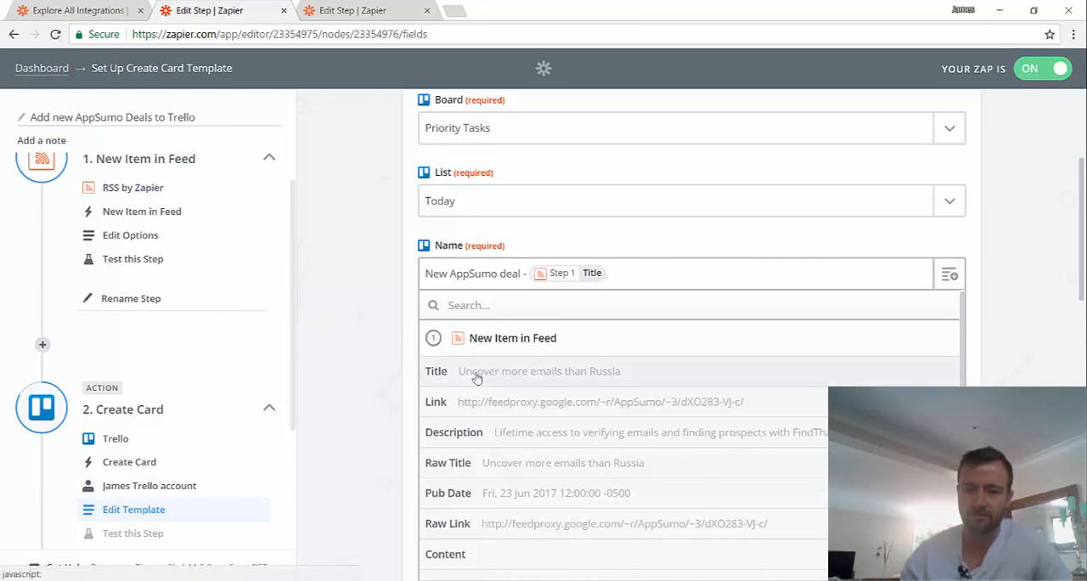
scroll("down", 3)
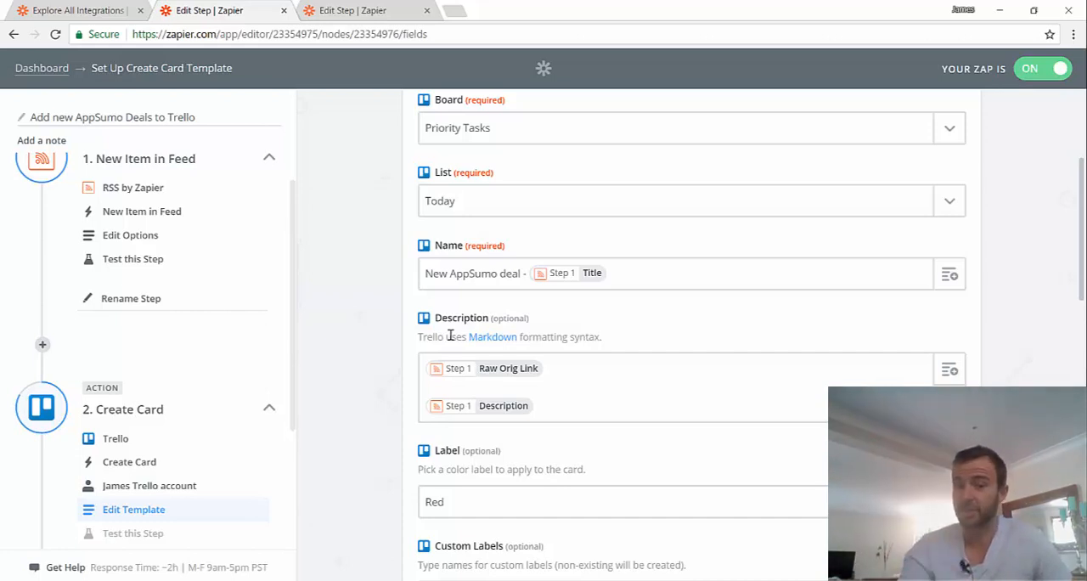
double_click(472, 272)
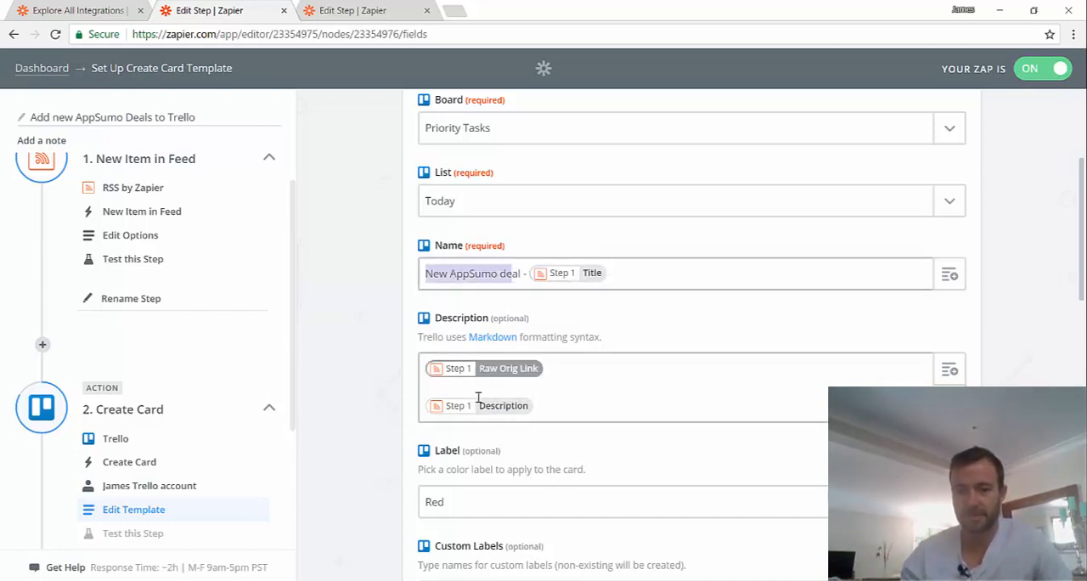
scroll("down", 3)
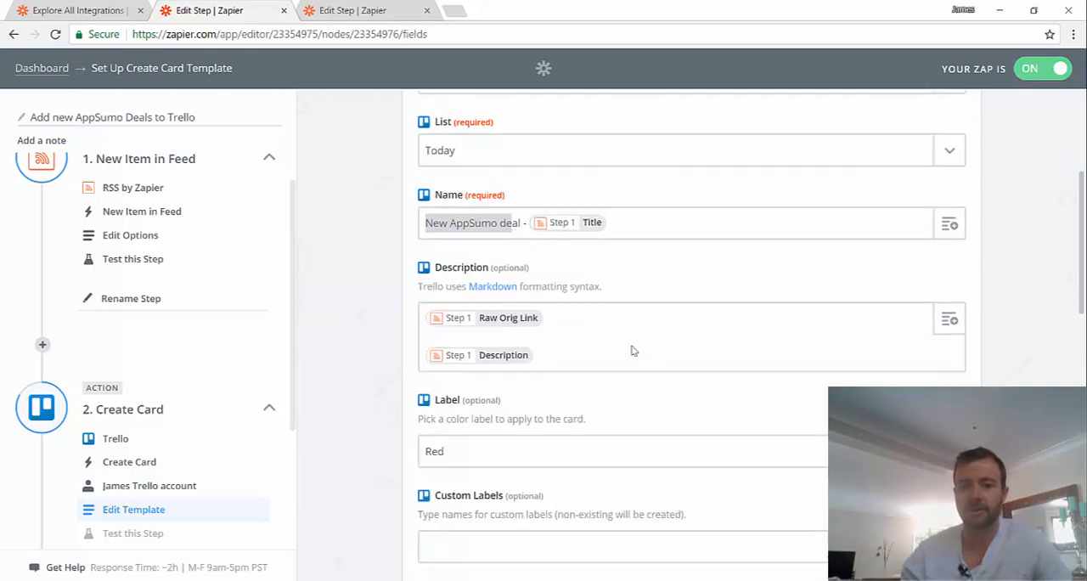
scroll("down", 3)
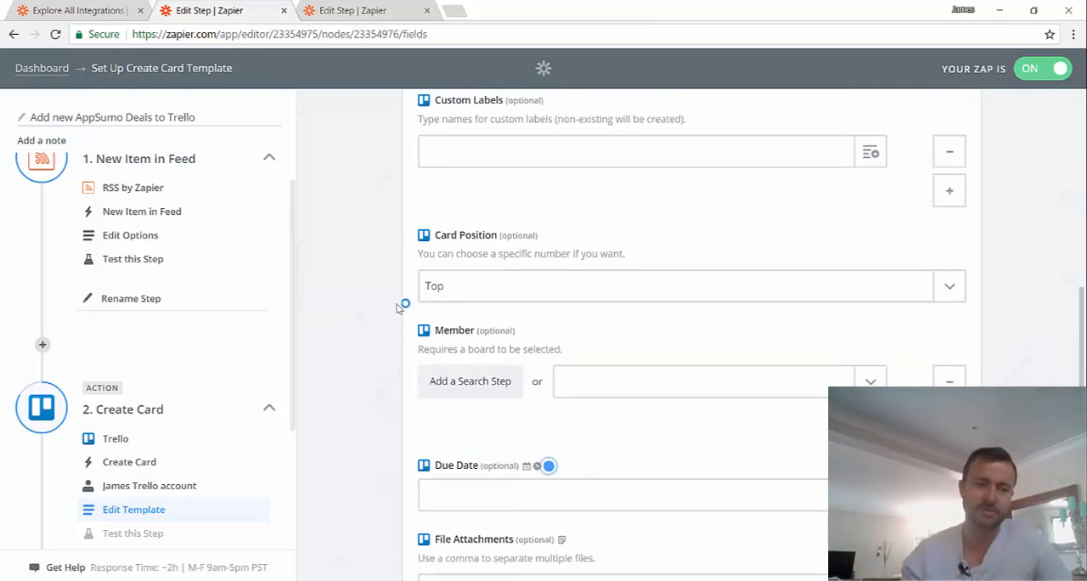
mouse_move(77, 416)
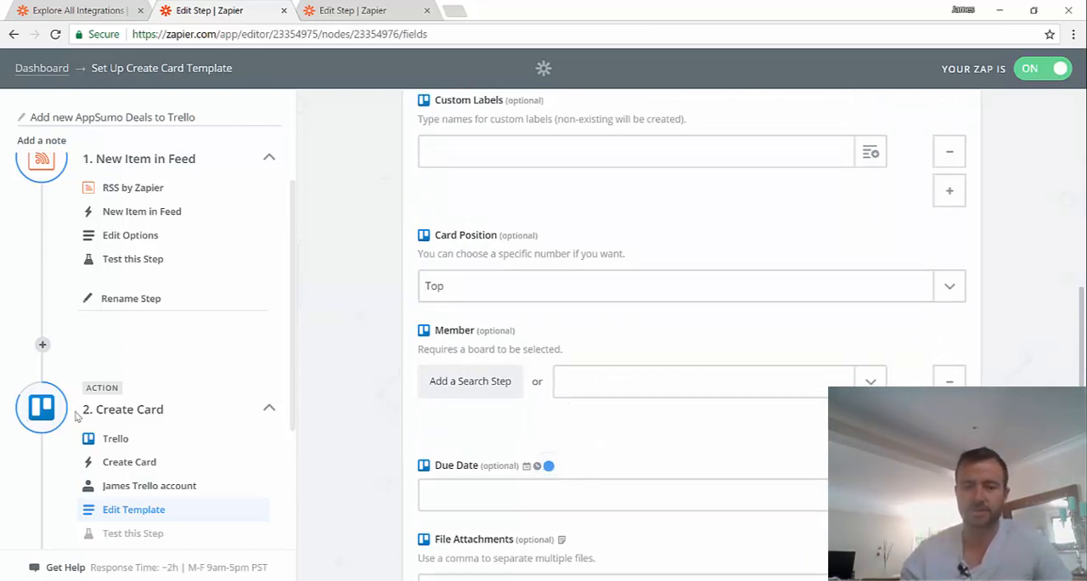
scroll("down", 3)
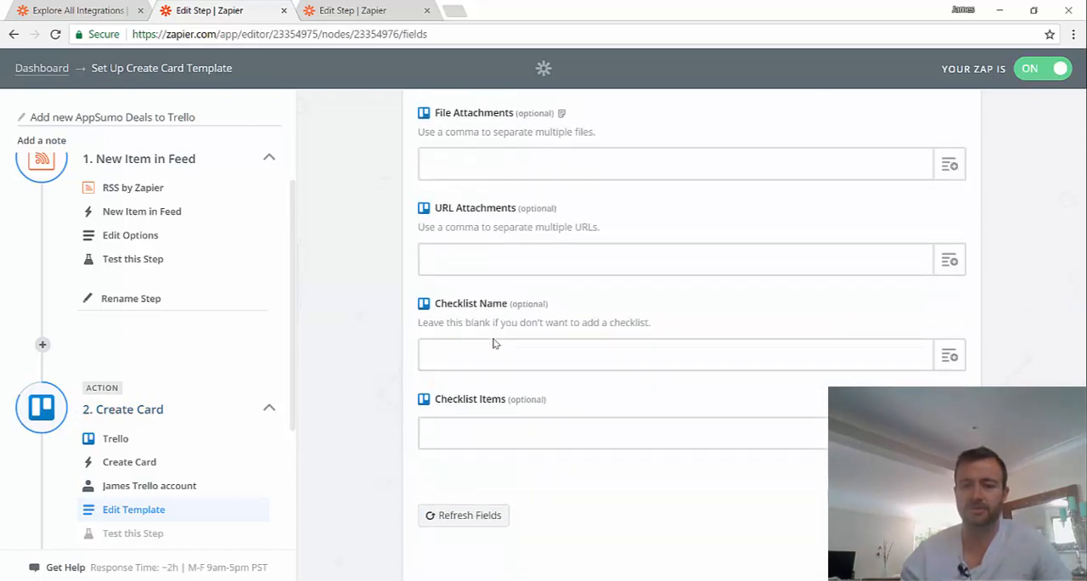
scroll("down", 3)
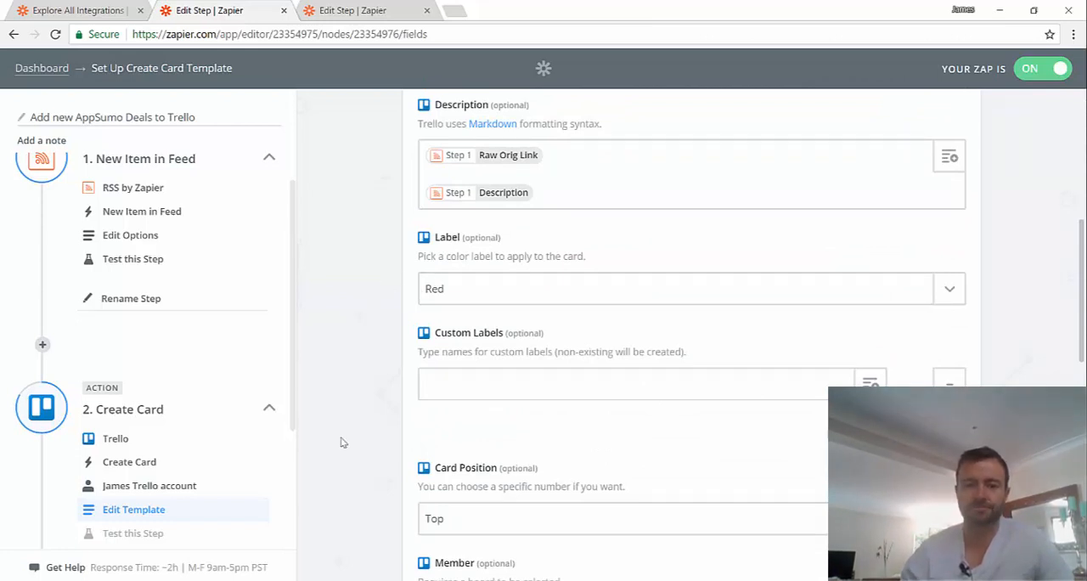
mouse_move(313, 377)
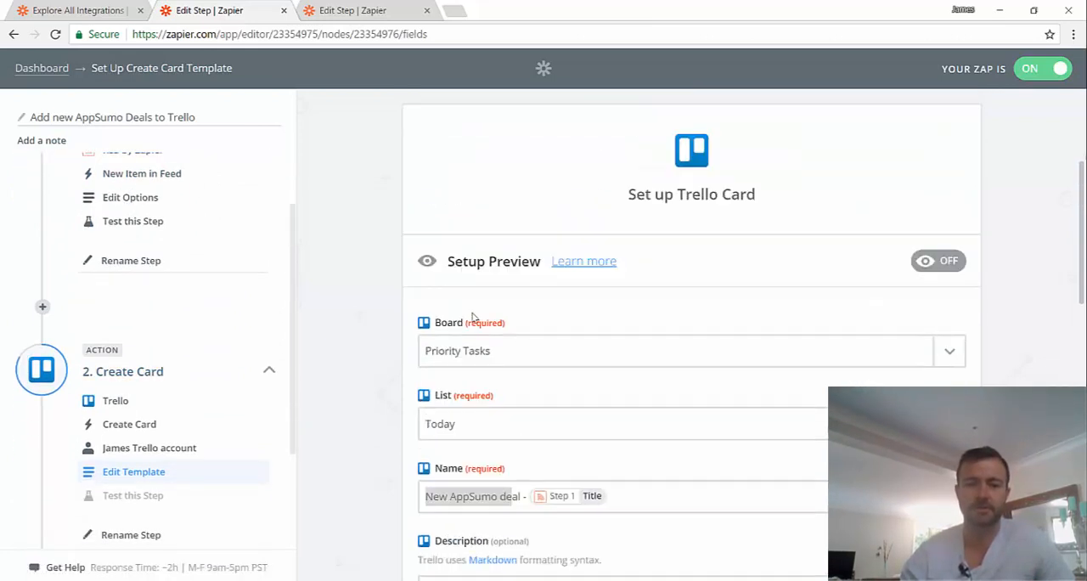
mouse_move(394, 209)
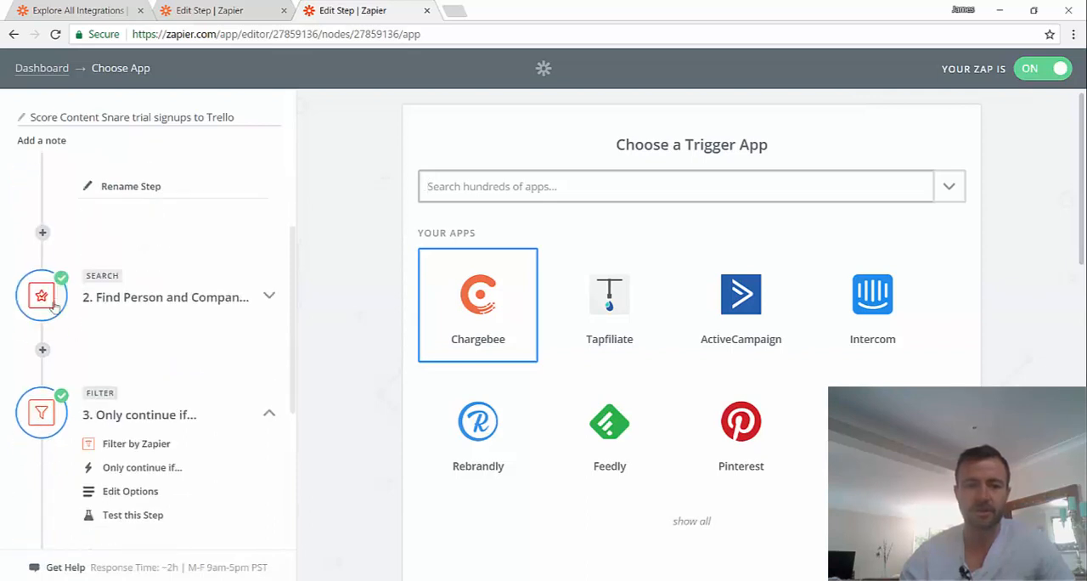
Step: Scroll the Content Snare signups zap's sidebar to its Find Person and Company step
scroll("down", 3)
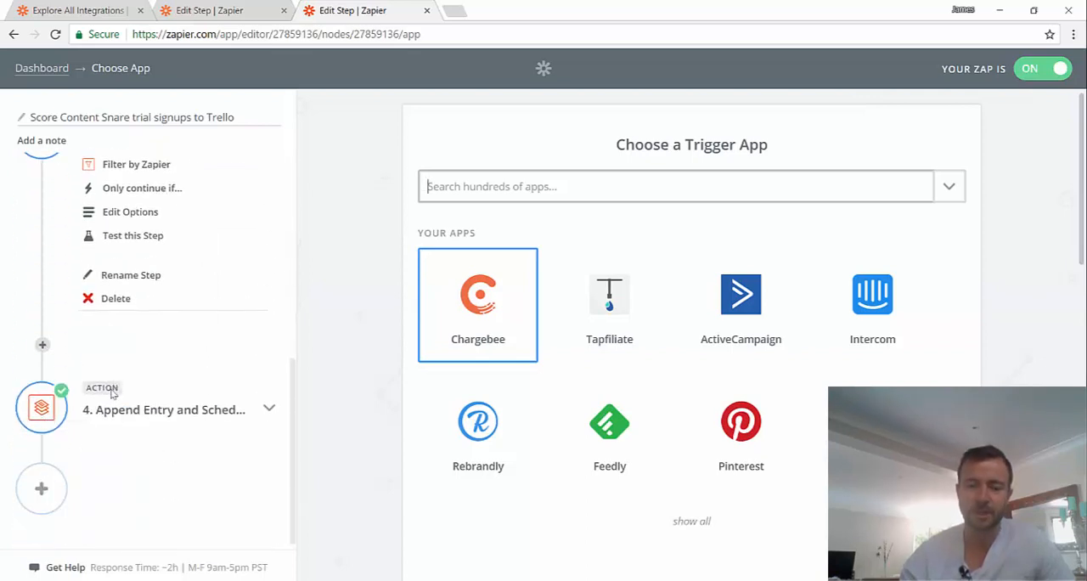
mouse_move(205, 59)
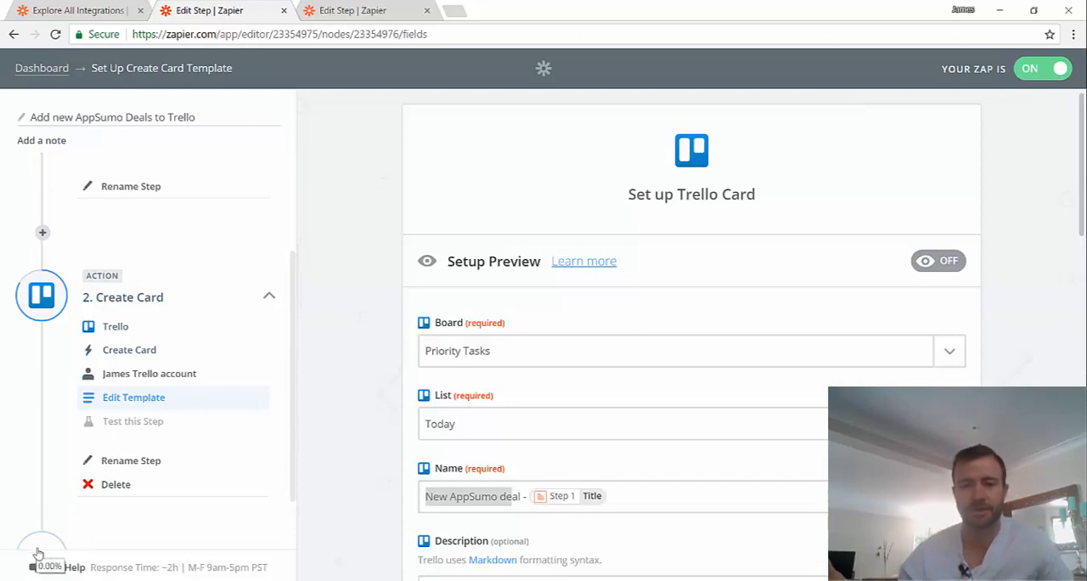
mouse_move(153, 298)
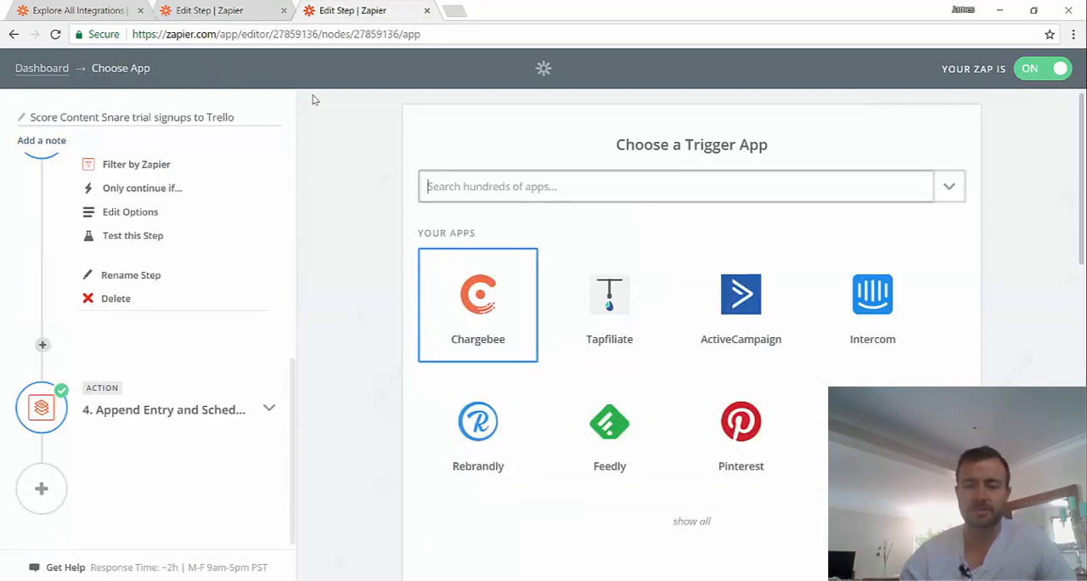
mouse_move(309, 275)
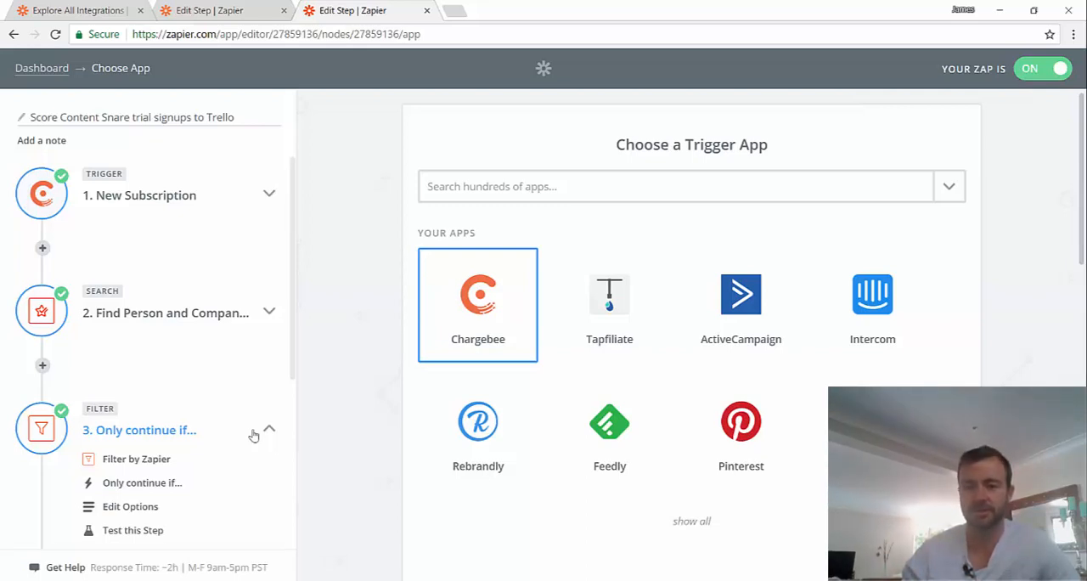
mouse_move(340, 343)
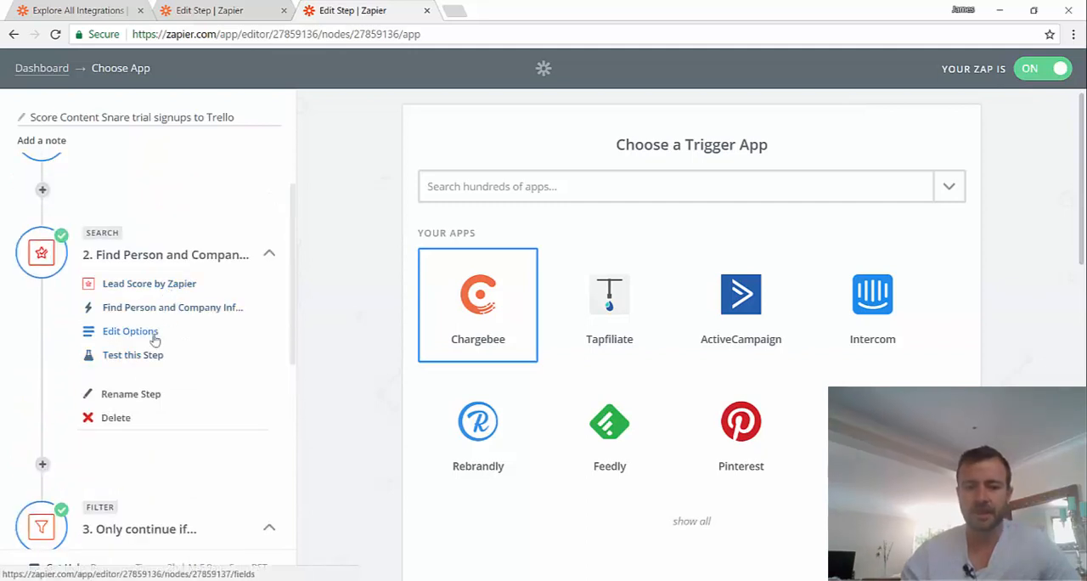
Step: Show the person search options keyed on the Chargebee customer email
left_click(129, 330)
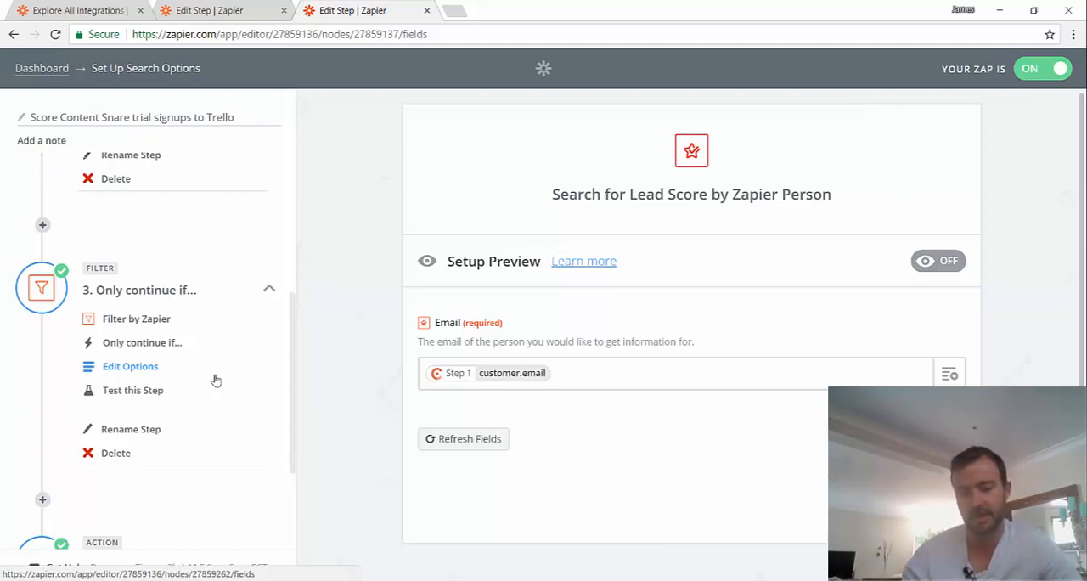
mouse_move(105, 277)
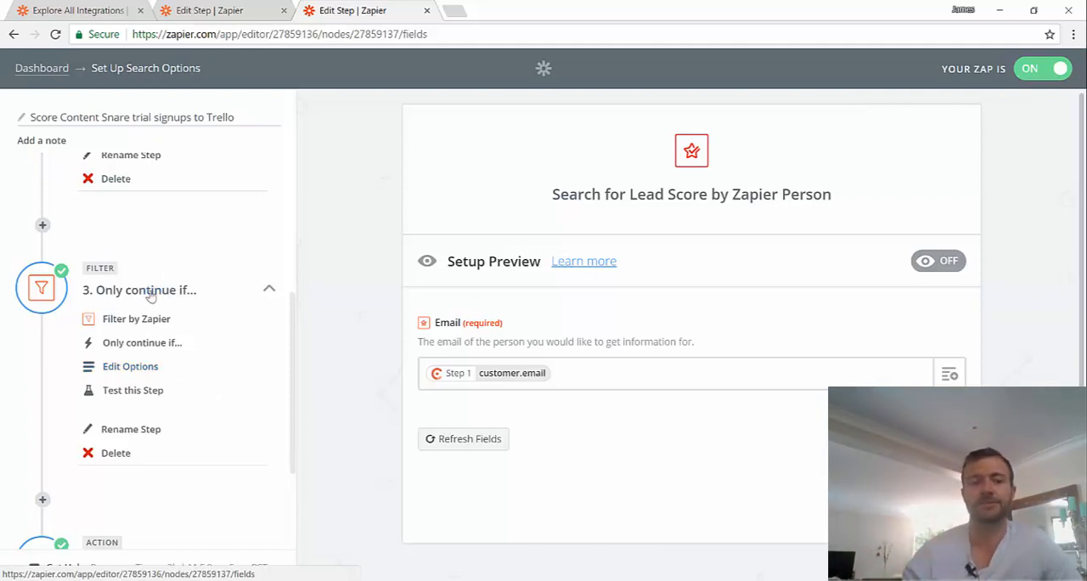
Step: Check the filter's over-3-employees and good-fit conditions, then return to Explore All Integrations
left_click(129, 367)
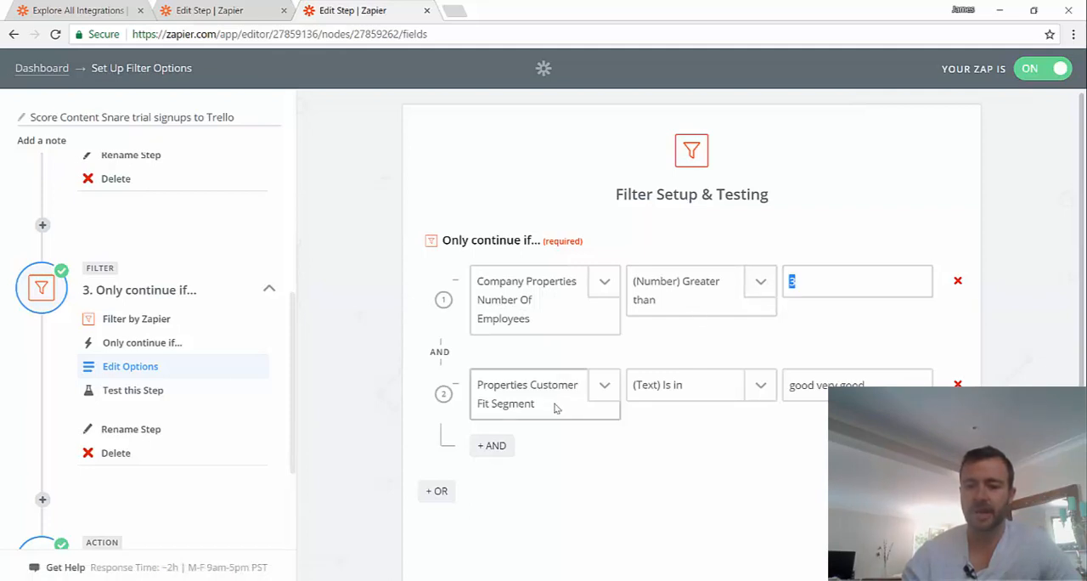
mouse_move(692, 399)
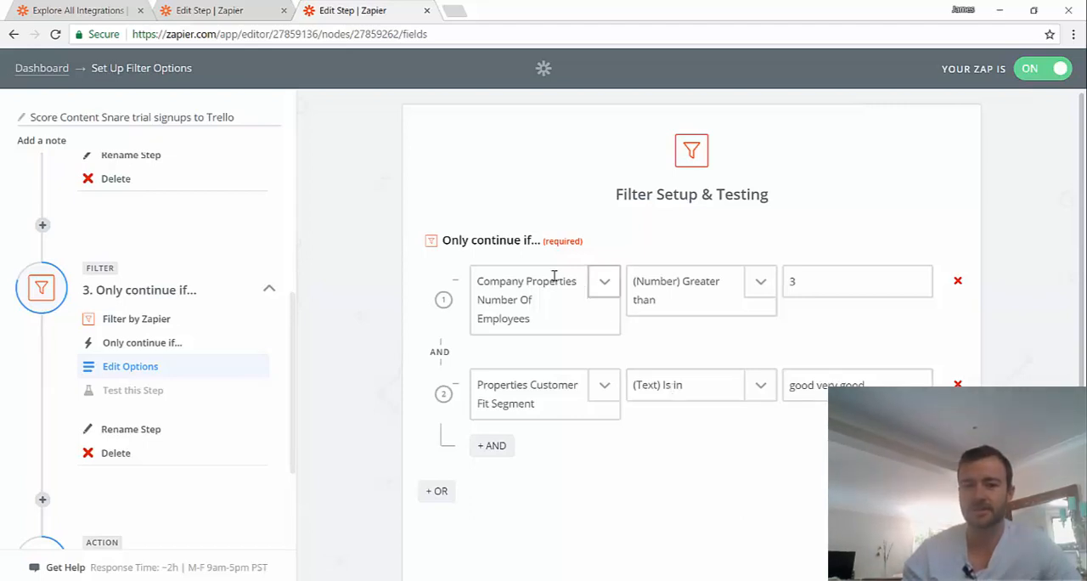
mouse_move(533, 244)
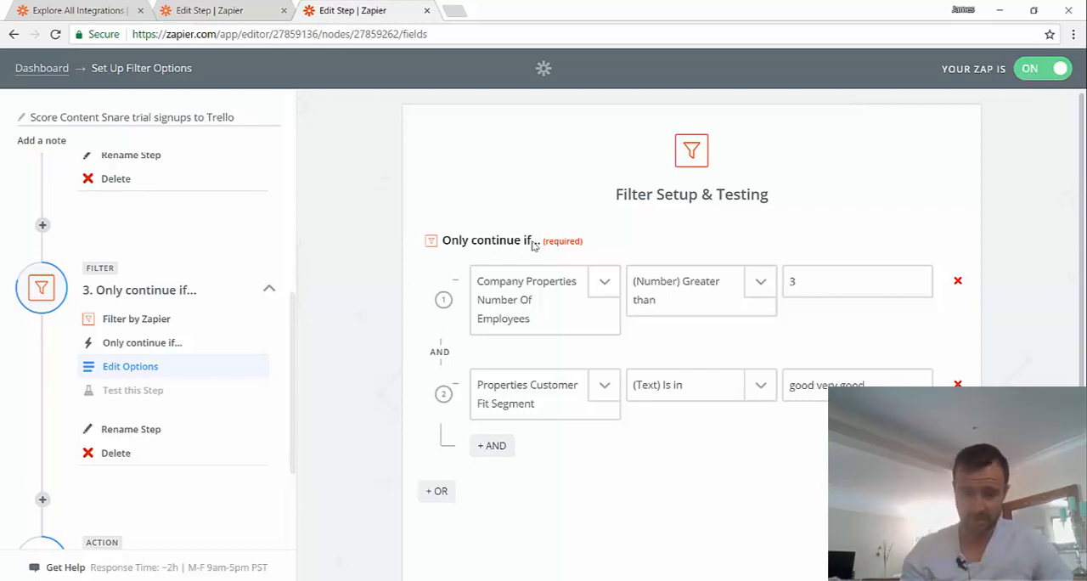
mouse_move(380, 308)
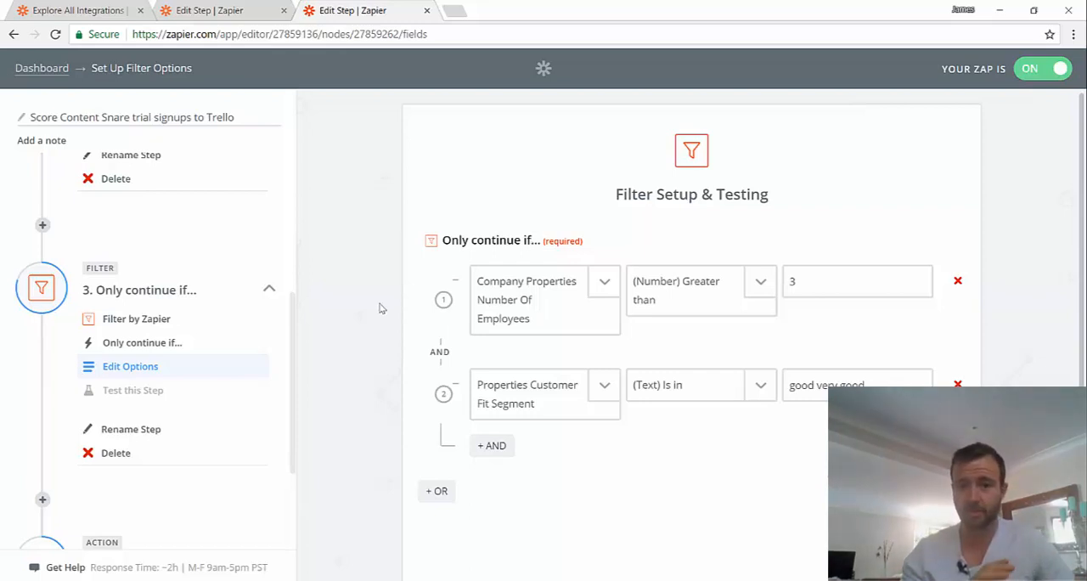
mouse_move(513, 251)
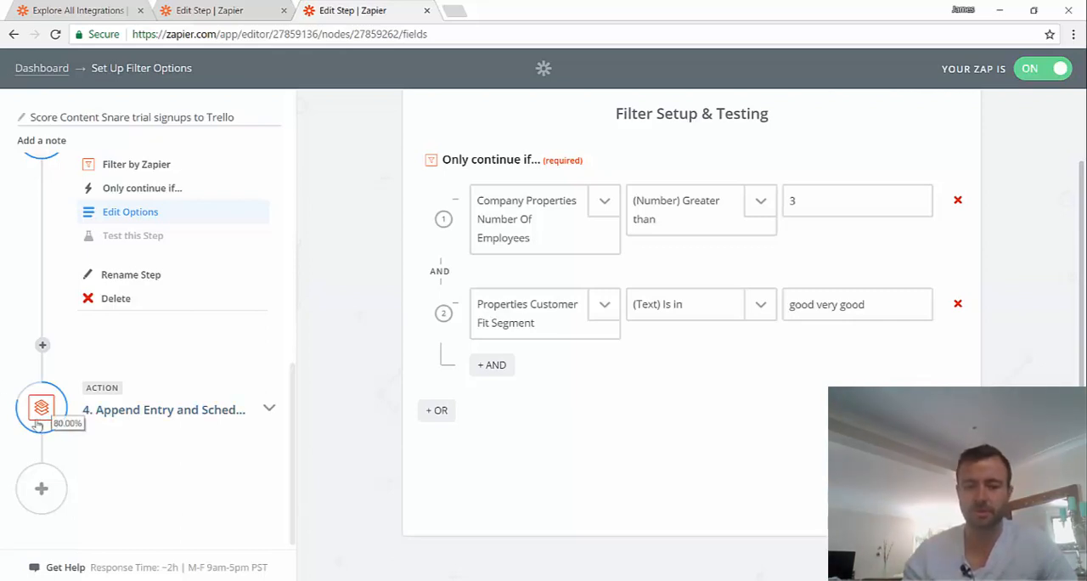
mouse_move(187, 482)
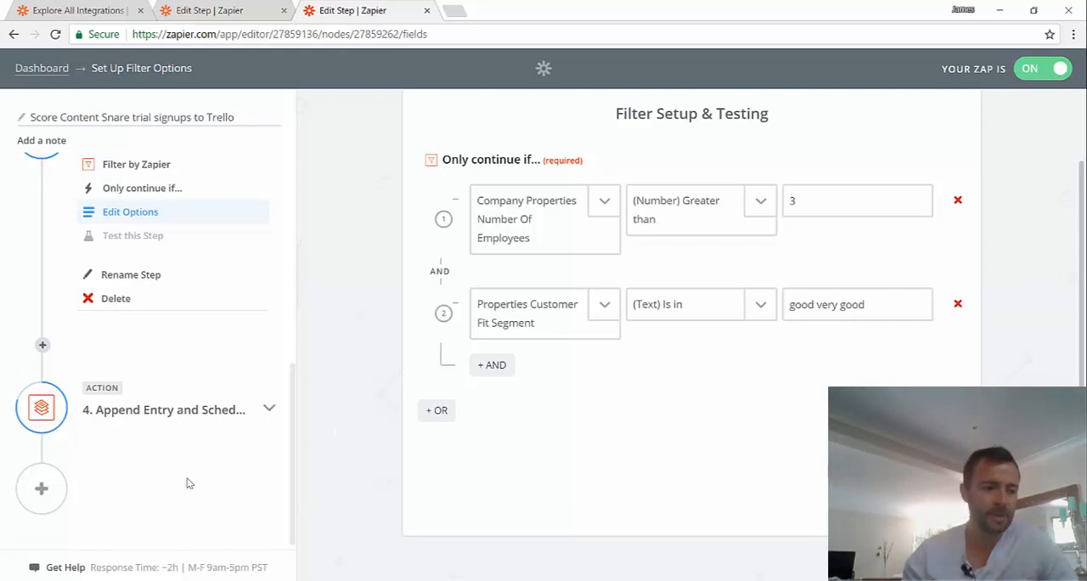
mouse_move(319, 431)
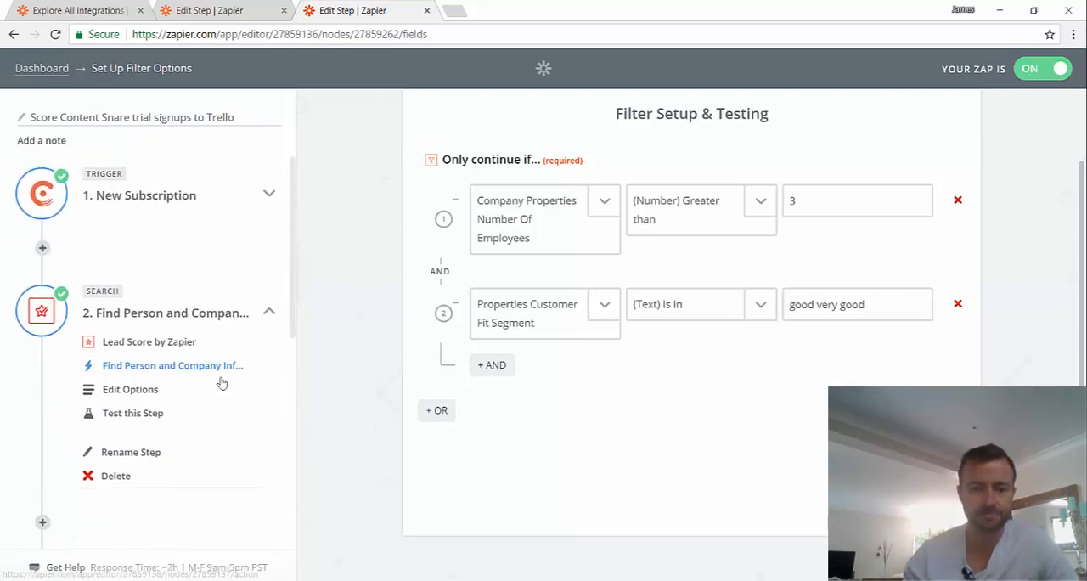
mouse_move(292, 426)
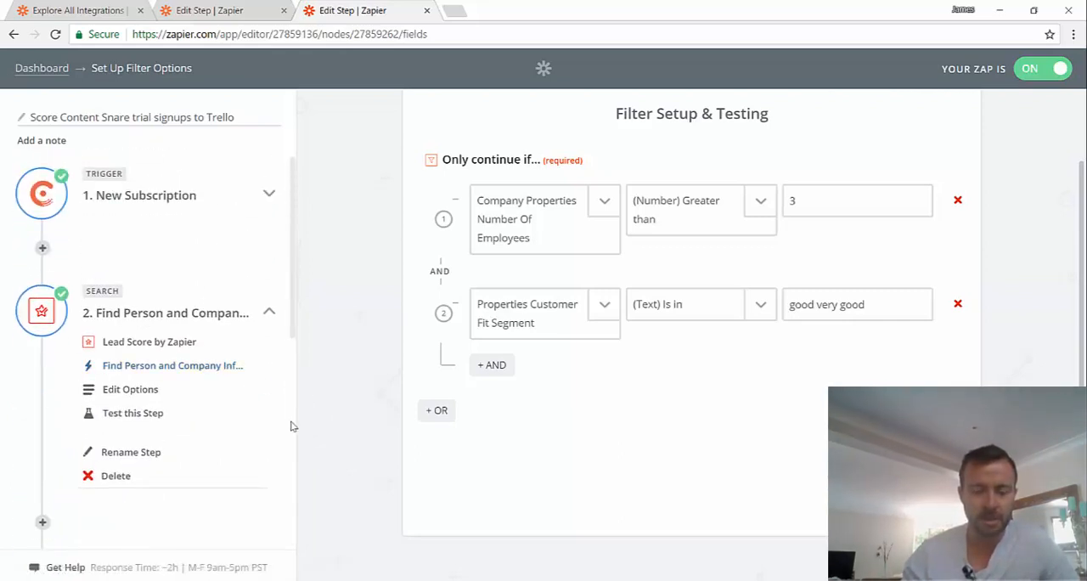
mouse_move(271, 195)
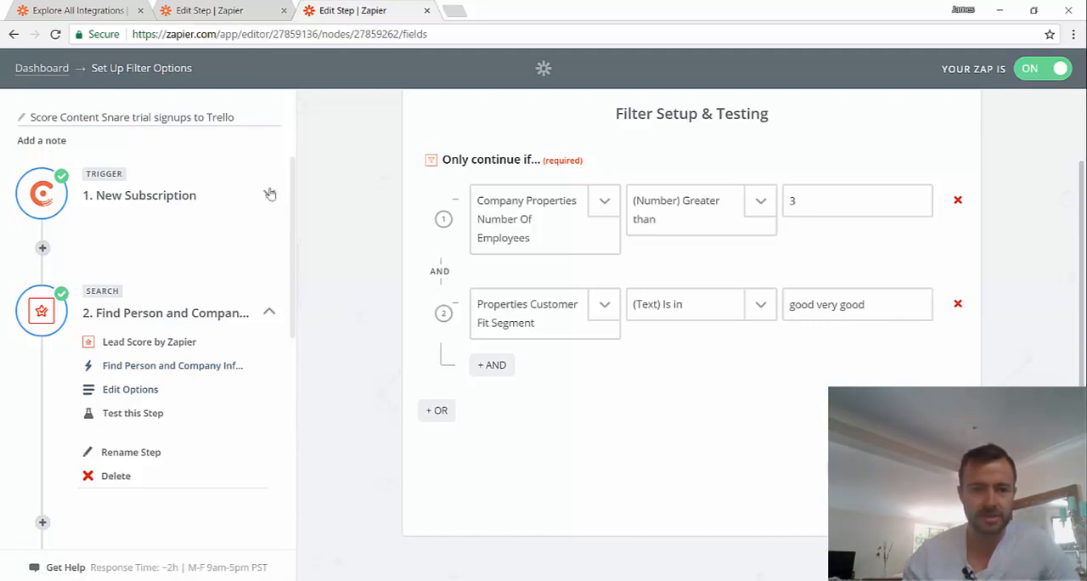
left_click(76, 10)
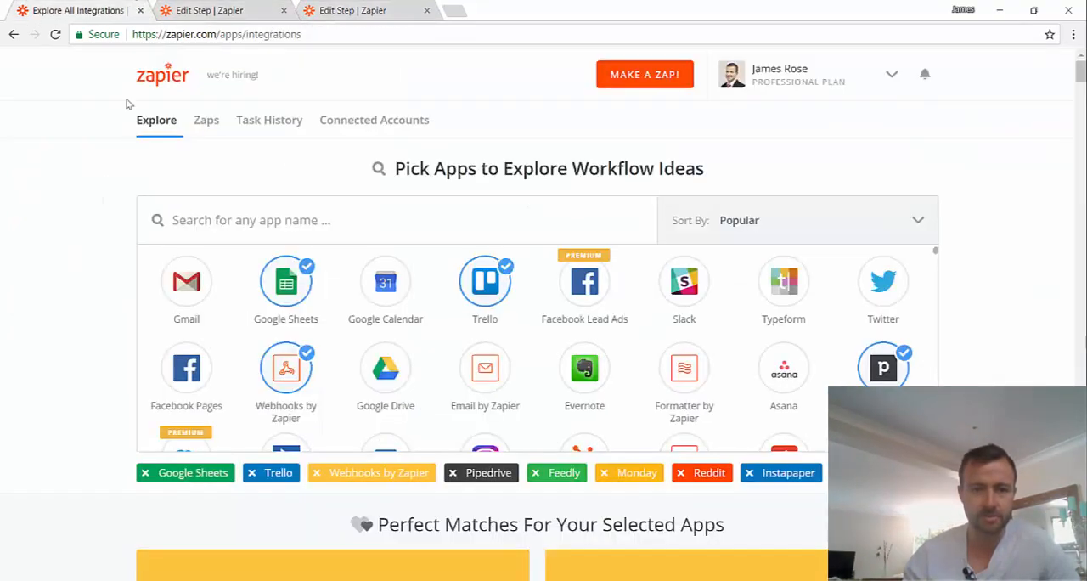